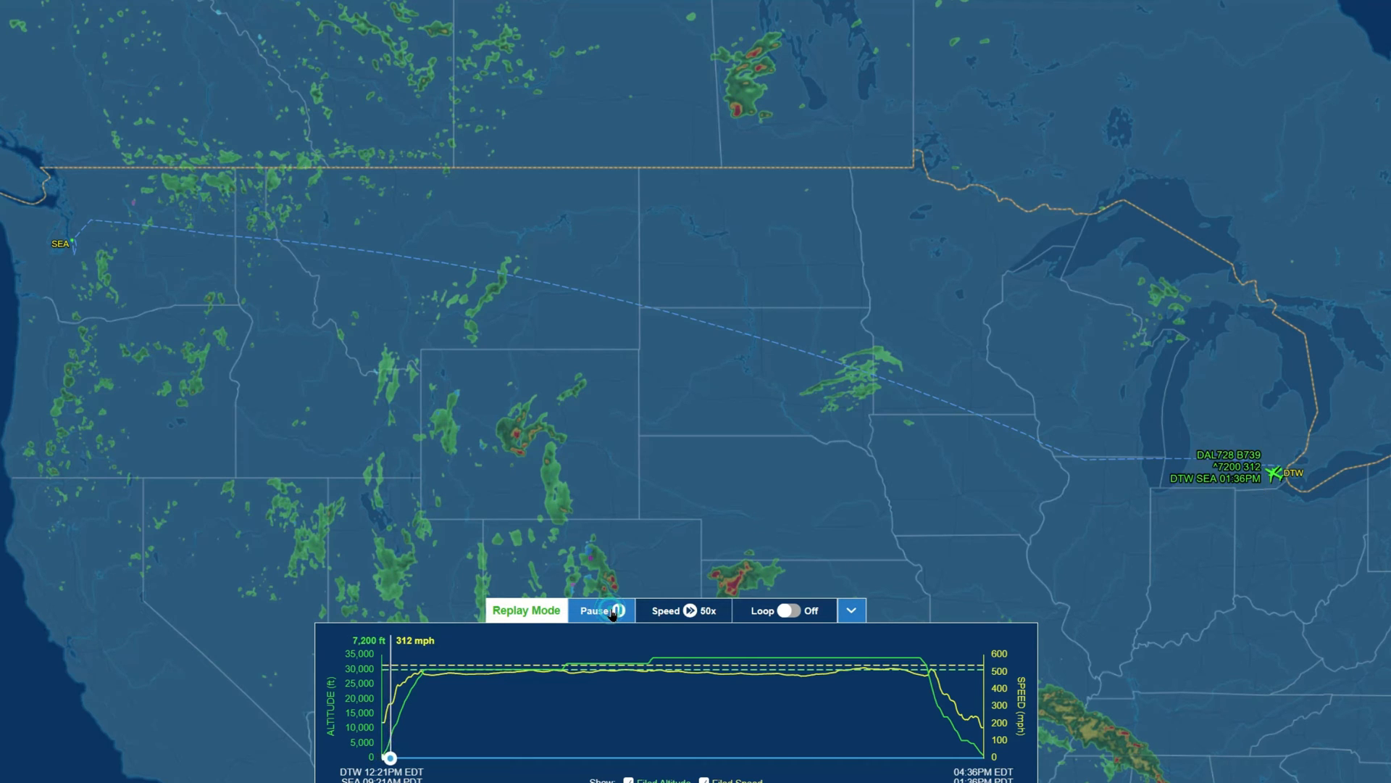
# Step: Keep the Delta DTW–SEA replay running at 50x as the jet climbs past 16,100 ft
pyautogui.click(601, 610)
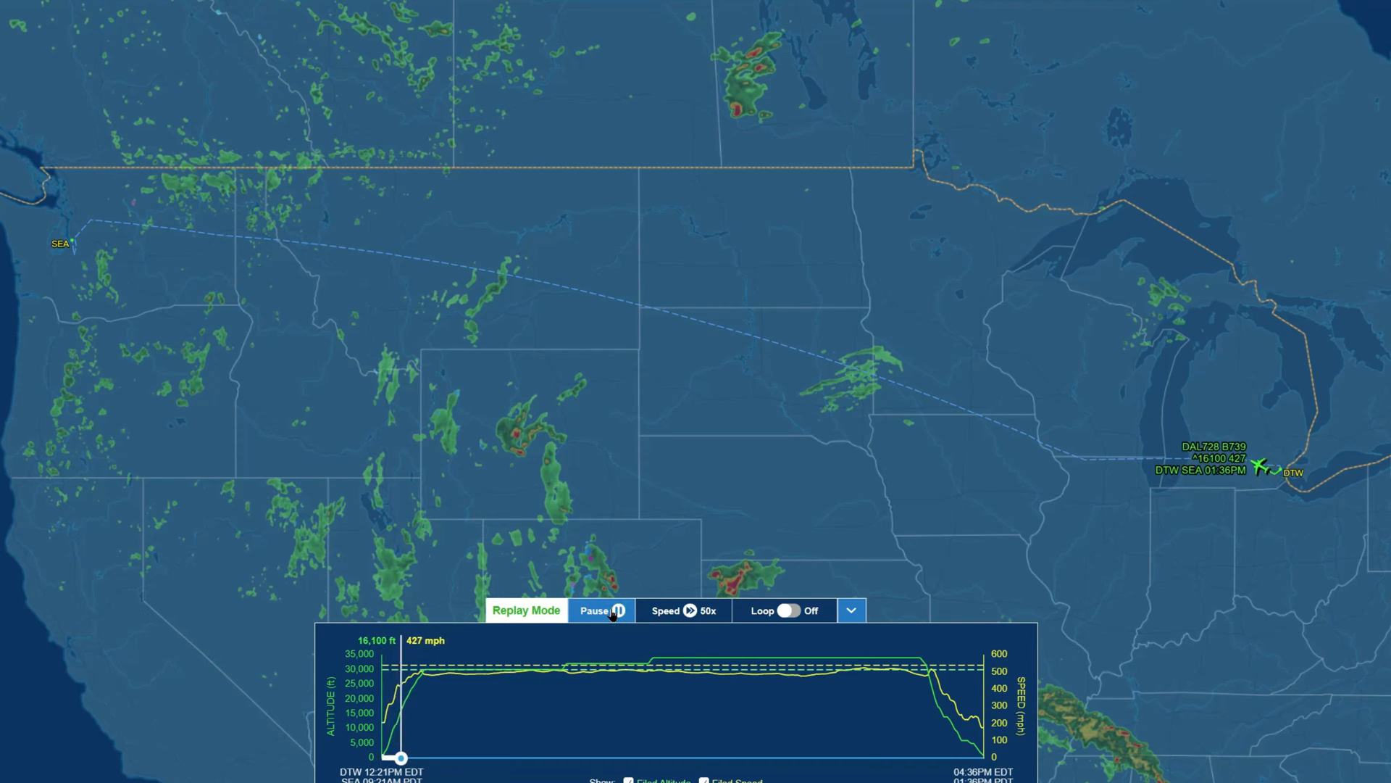